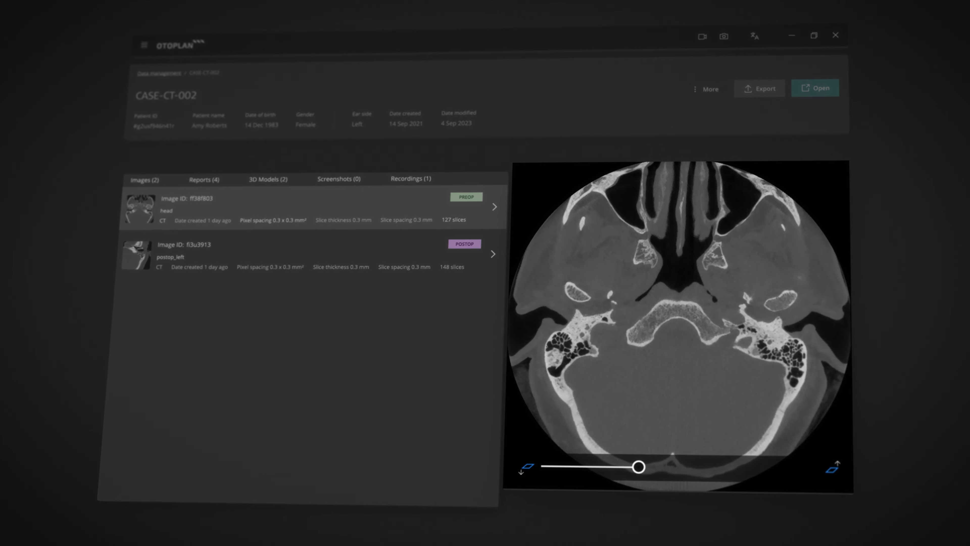
Step: Scroll the pre-op head CT preview of case CASE-CT-002 to a higher axial slice
left_click_drag(637, 467, 708, 466)
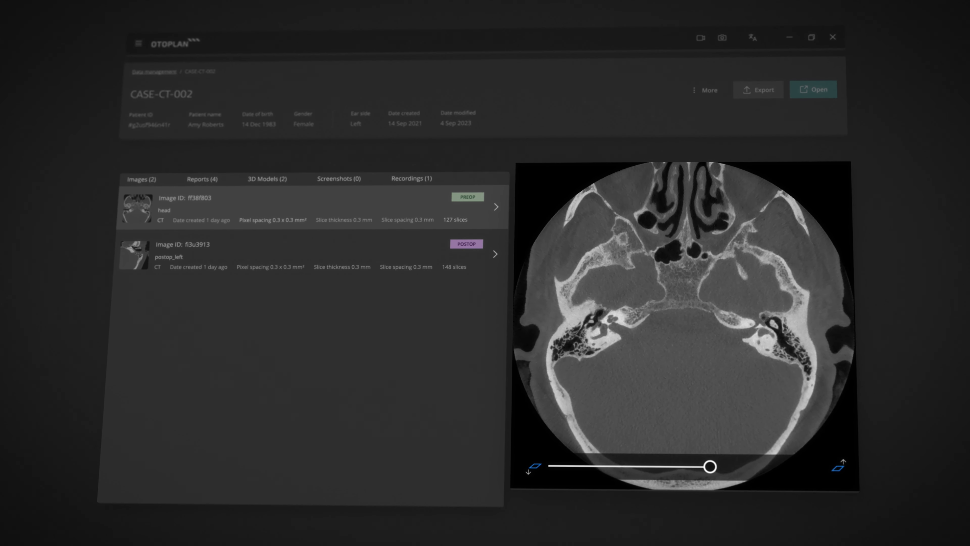
Step: Enable the Post_op CT, Pre_op CT and MRI fusion and add a numbered annotation on the magenta ear structure
left_click(813, 89)
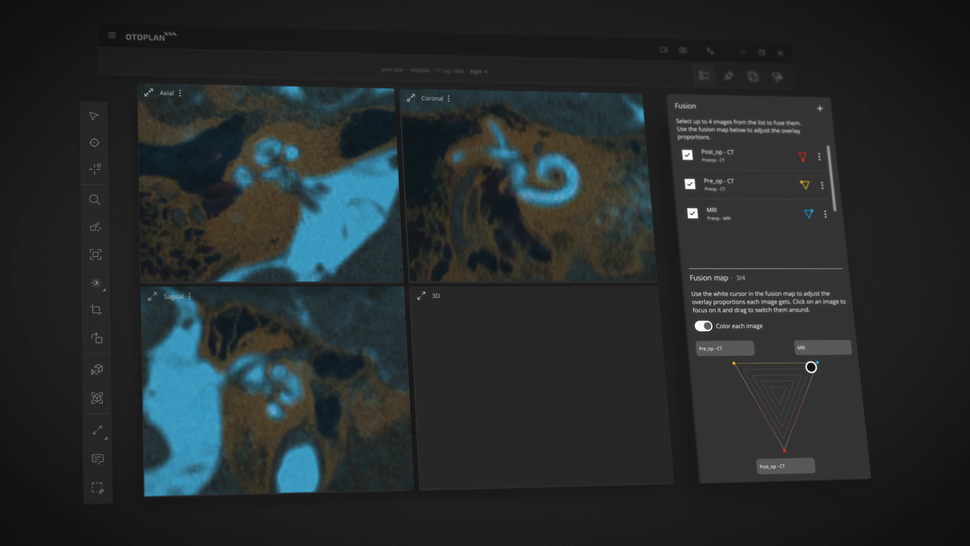
left_click_drag(810, 366, 788, 383)
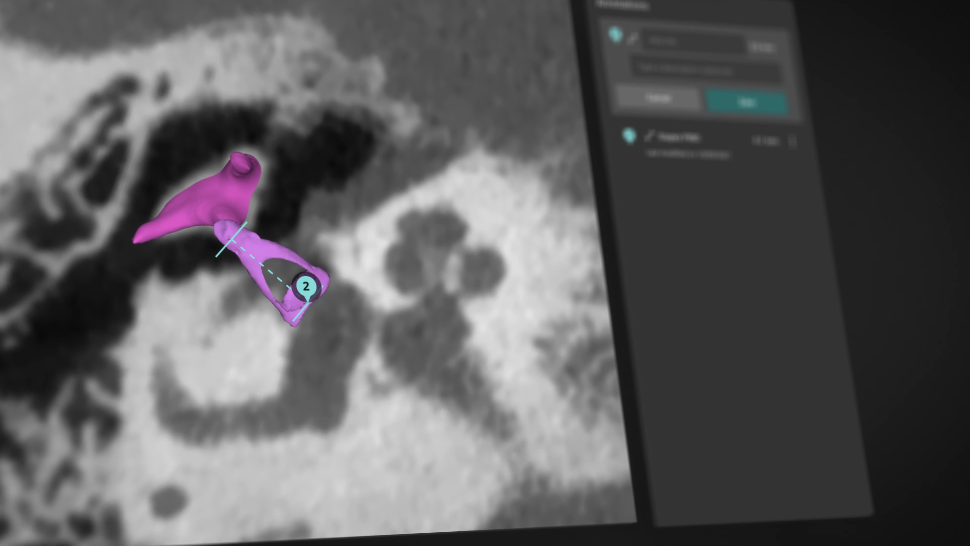
Step: Create the automatic inner-ear 3D model and review its cochlear dimensions, including the 8.81 mm diameter
left_click(746, 102)
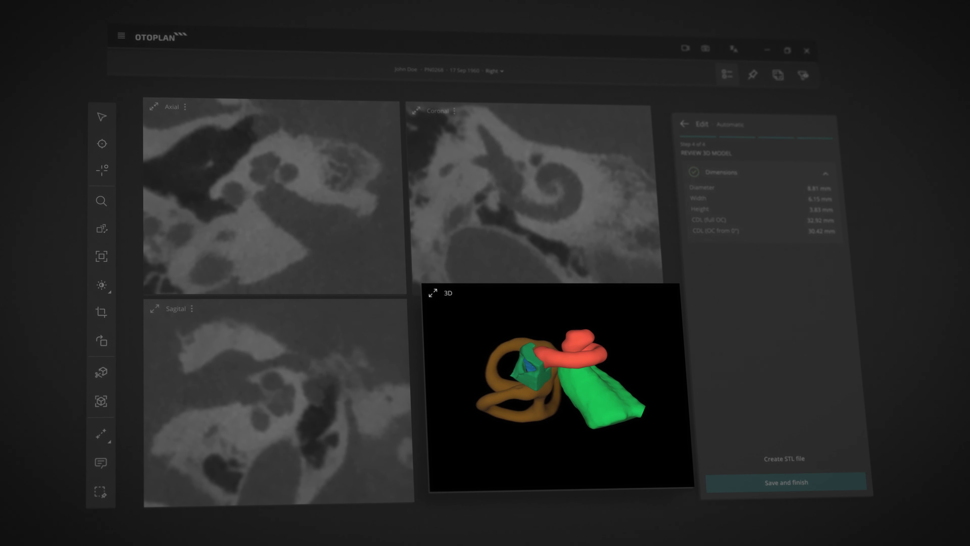
Step: Plot air-conduction thresholds 40, 50, 80, 100, 105, 105 dB from 250 to 8000 Hz in a new audiogram
left_click(433, 292)
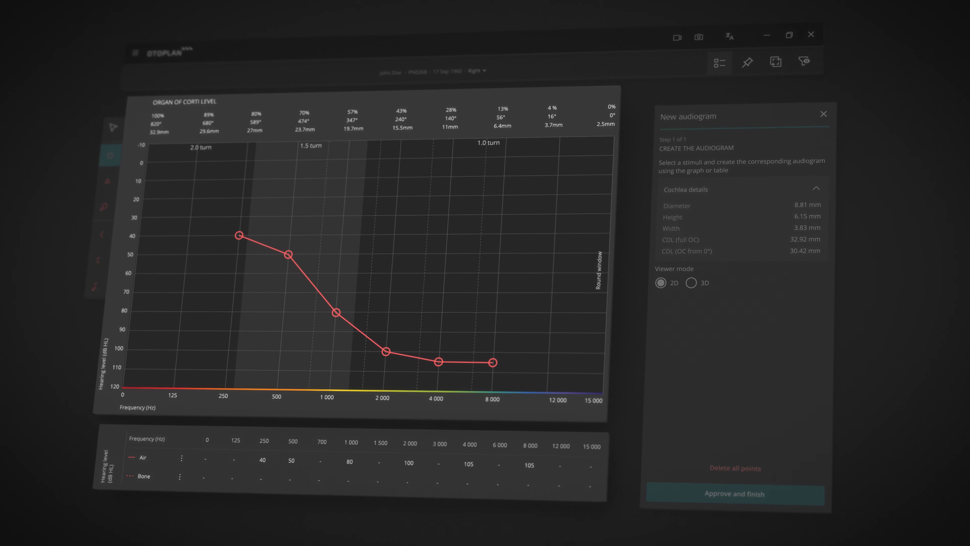
Step: Visualize a FLEX28 electrode with contact insertion angles from 618° at C1 to 47° at C12
left_click(691, 283)
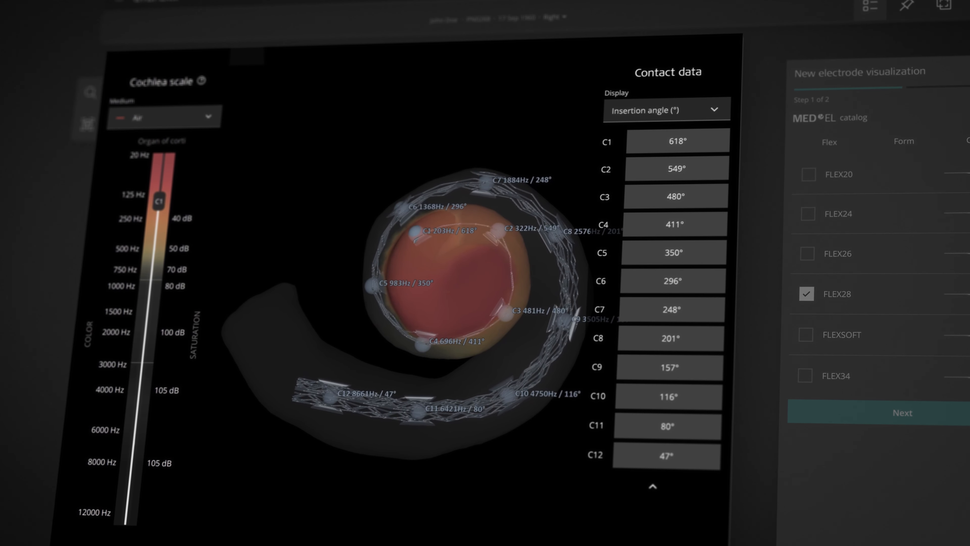
Step: Show contact frequencies in Hz, then place a RONDO 3 processor and SYNCHRONY 2 implant on the right ear
left_click(666, 110)
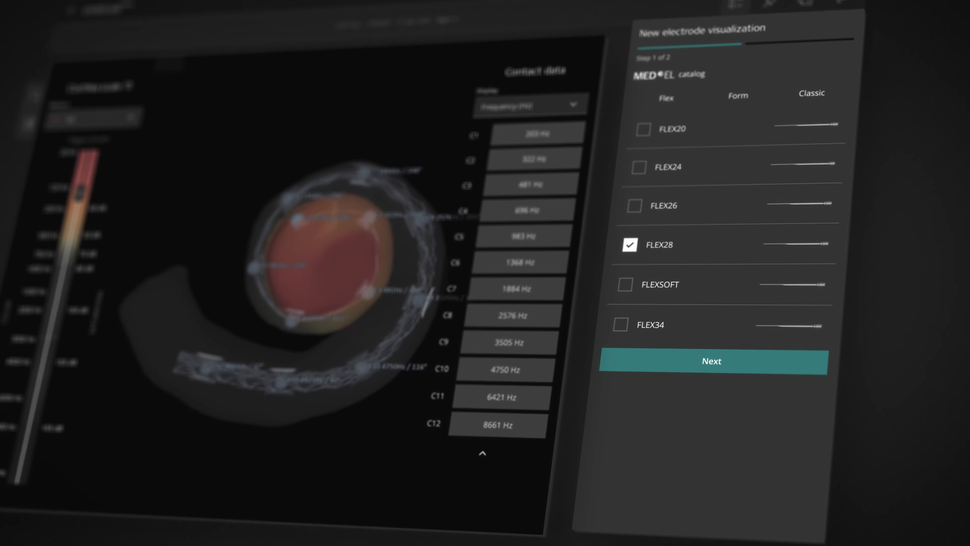
left_click(712, 361)
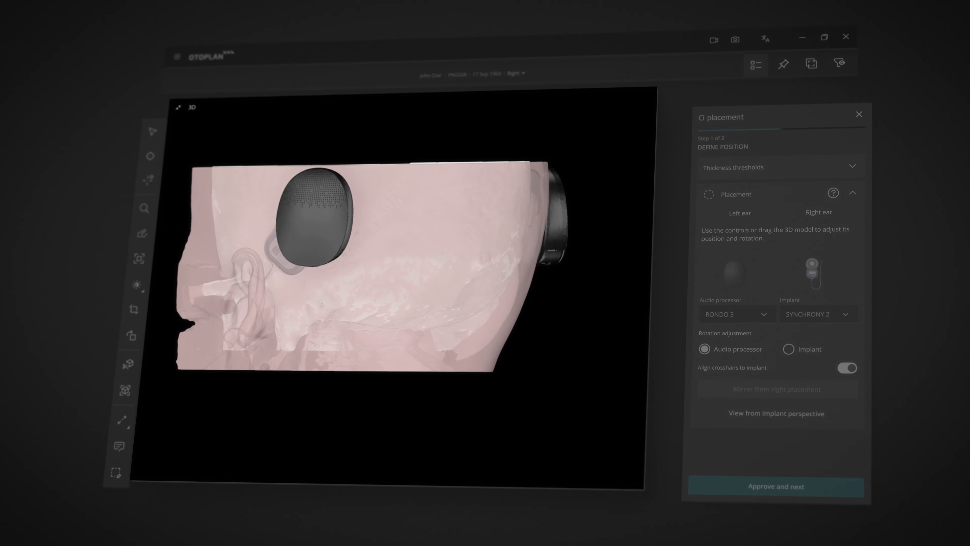
Step: Run Implant assessment contact detection, listing contacts C1 at 592° through C12 at 17°
left_click(775, 486)
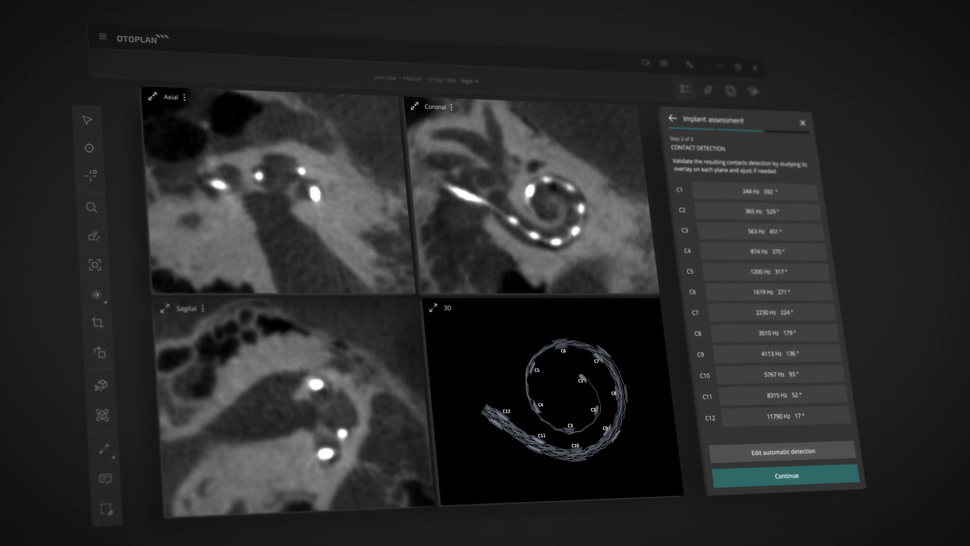
Step: Maximize the 3D view of contacts C1–C12, then move on to the 2.0 mm bone-thickness heatmap
left_click(433, 308)
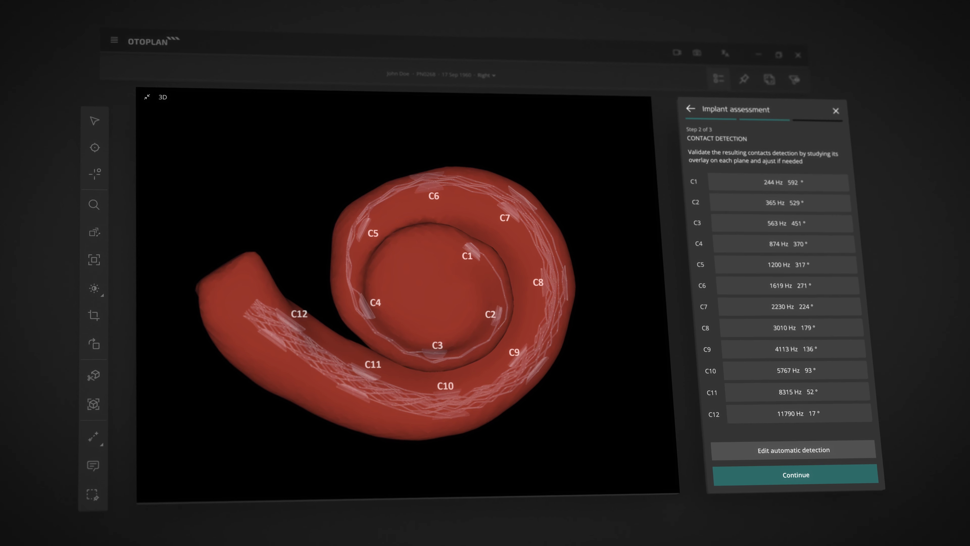
left_click(794, 475)
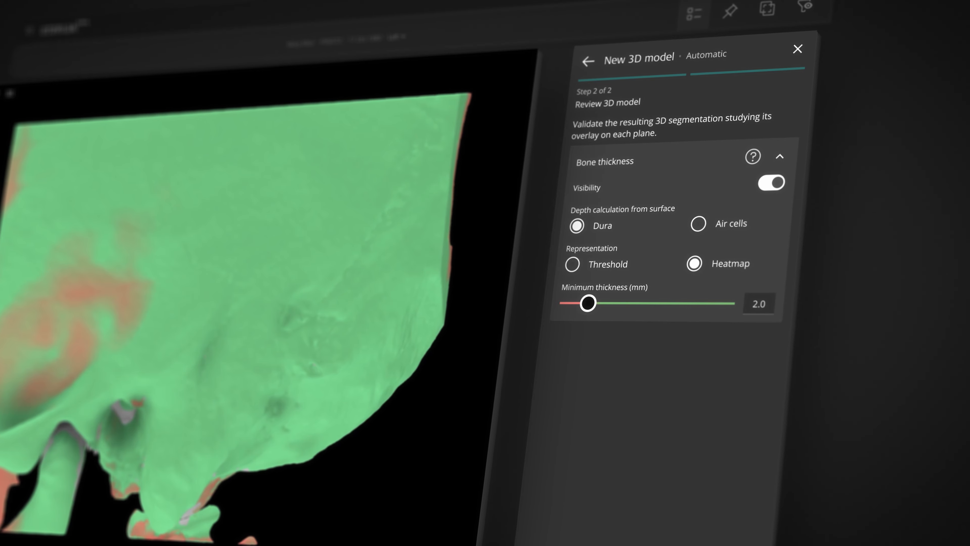
Step: Raise the bone-thickness heatmap minimum from 2.0 mm to 4.5 mm
left_click_drag(588, 302, 655, 303)
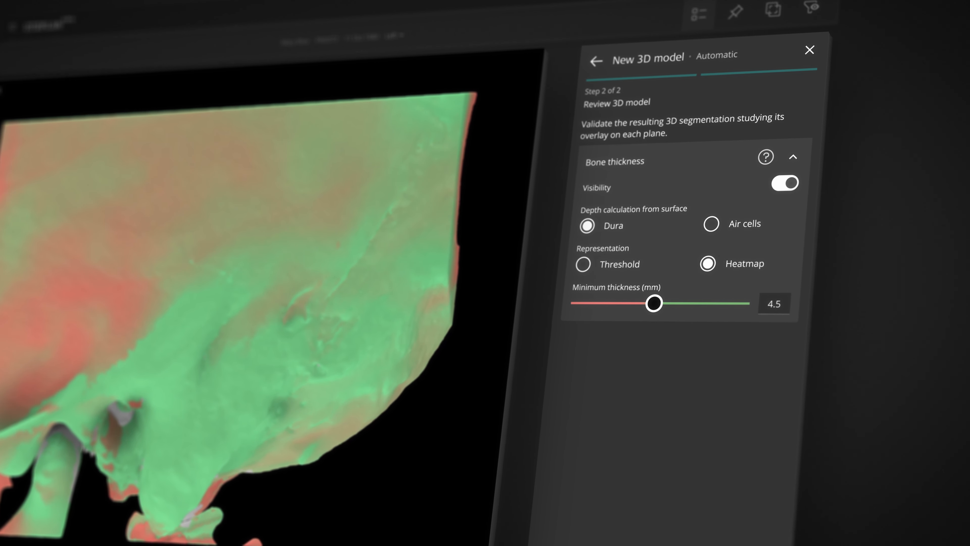